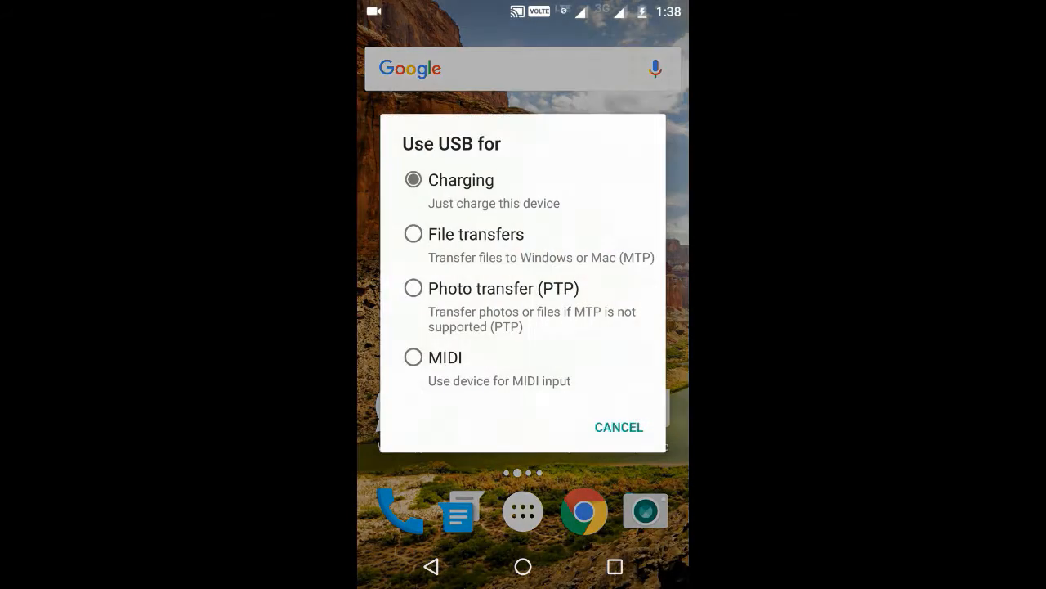
Set the phone's 'Use USB for' option to File transfers (MTP) instead of Charging.
{"action": "left_click", "coordinate": [412, 178]}
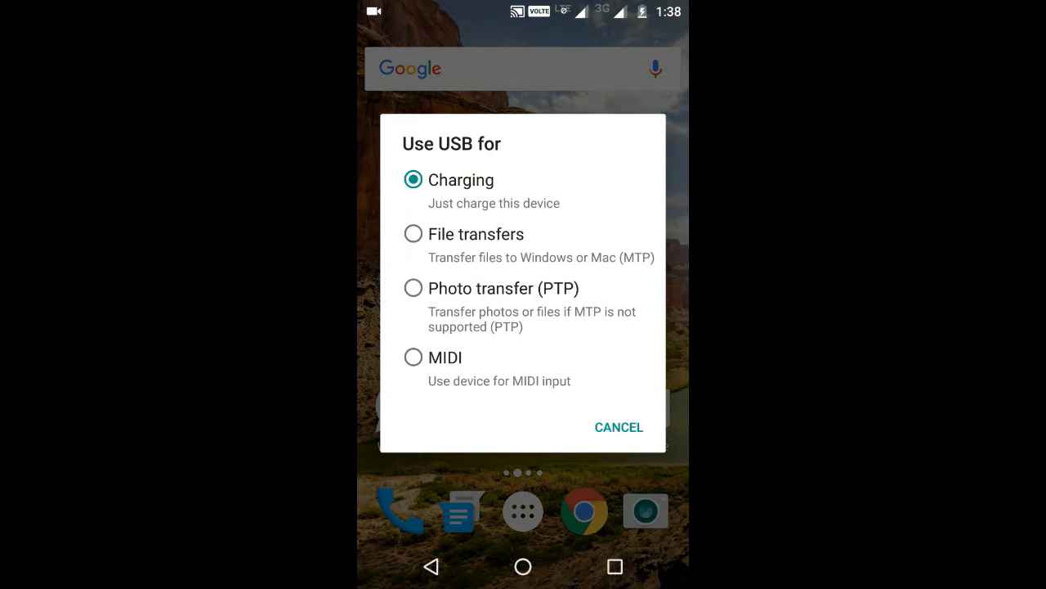
{"action": "left_click", "coordinate": [618, 427]}
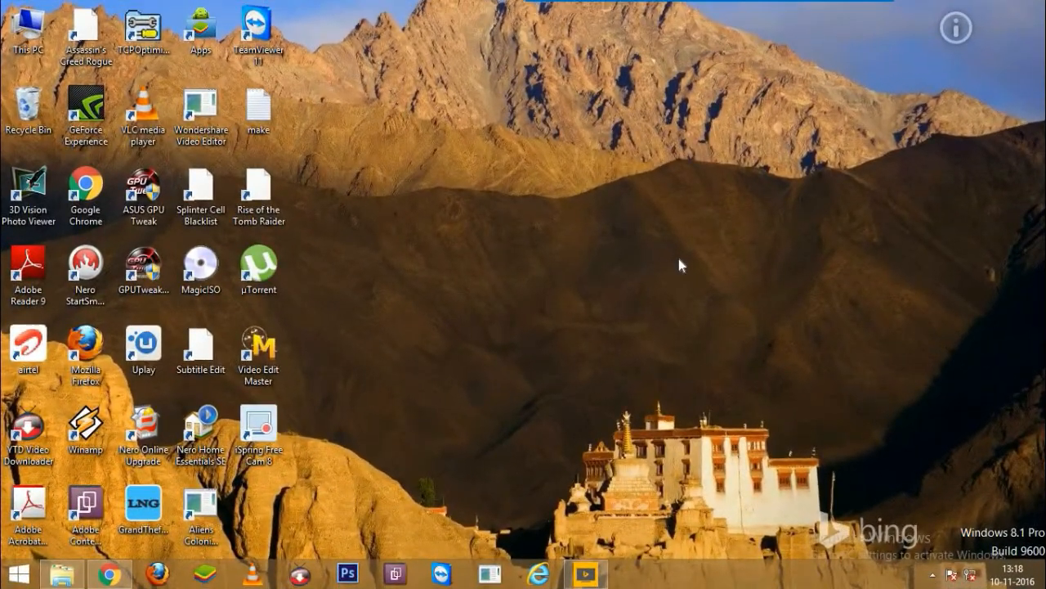
From This PC, browse into Moto G (4) and then its Internal storage folder list.
{"action": "double_click", "coordinate": [26, 24]}
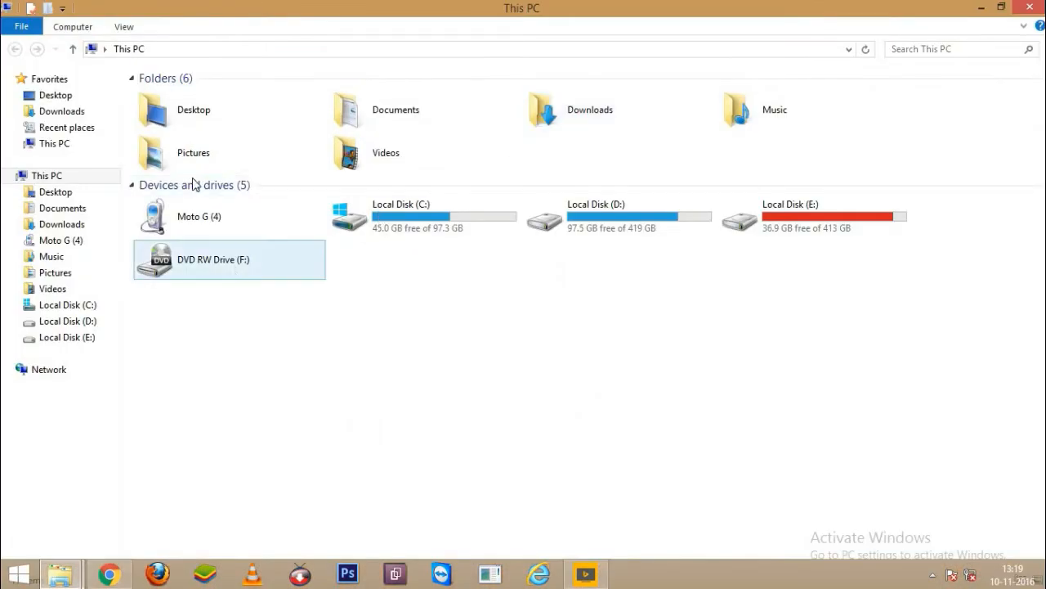
{"action": "left_click", "coordinate": [199, 215]}
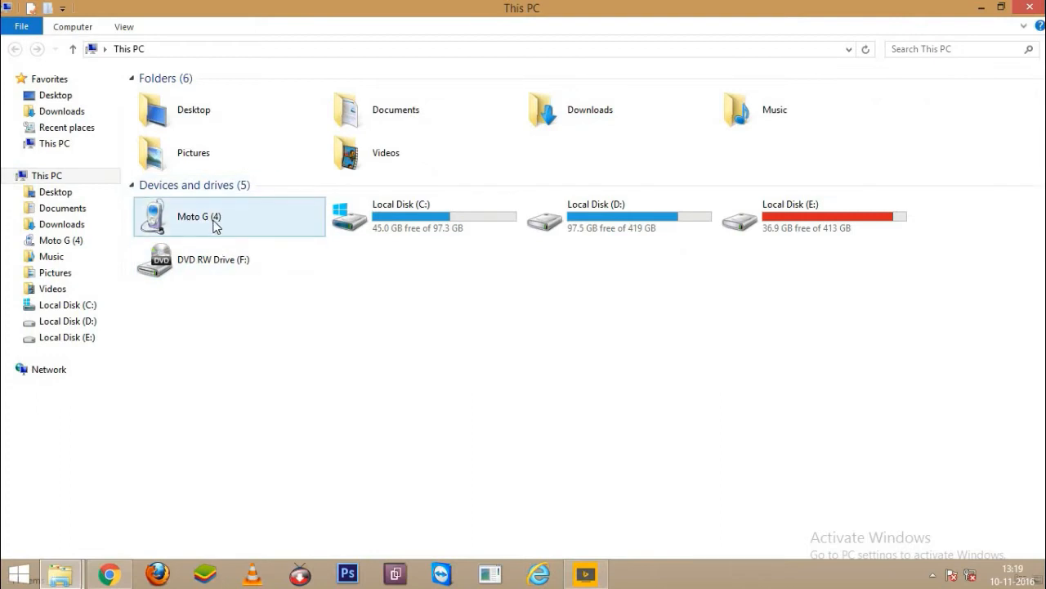
{"action": "double_click", "coordinate": [198, 216]}
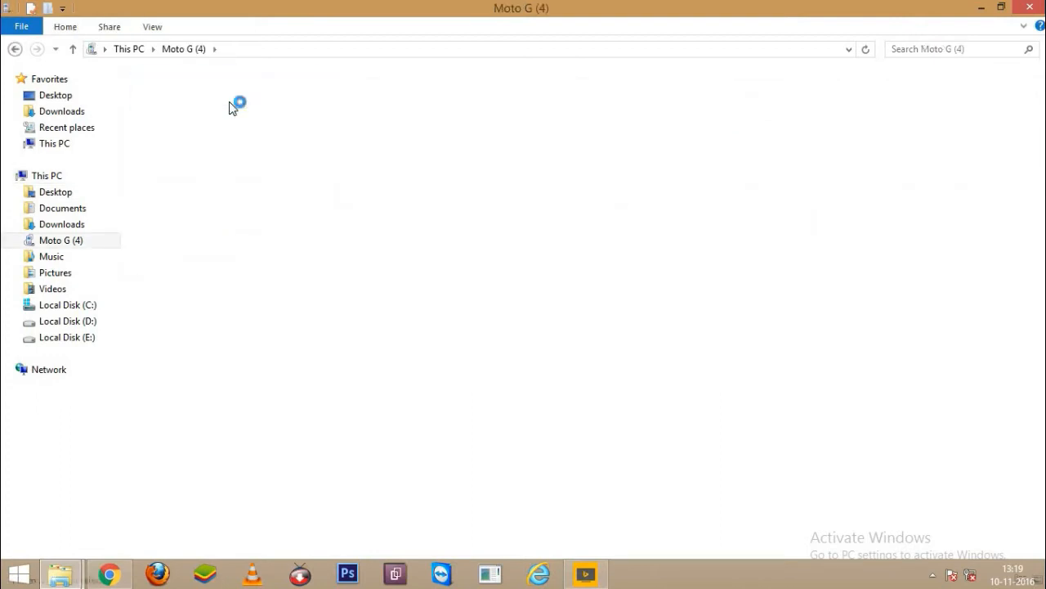
{"action": "double_click", "coordinate": [237, 102]}
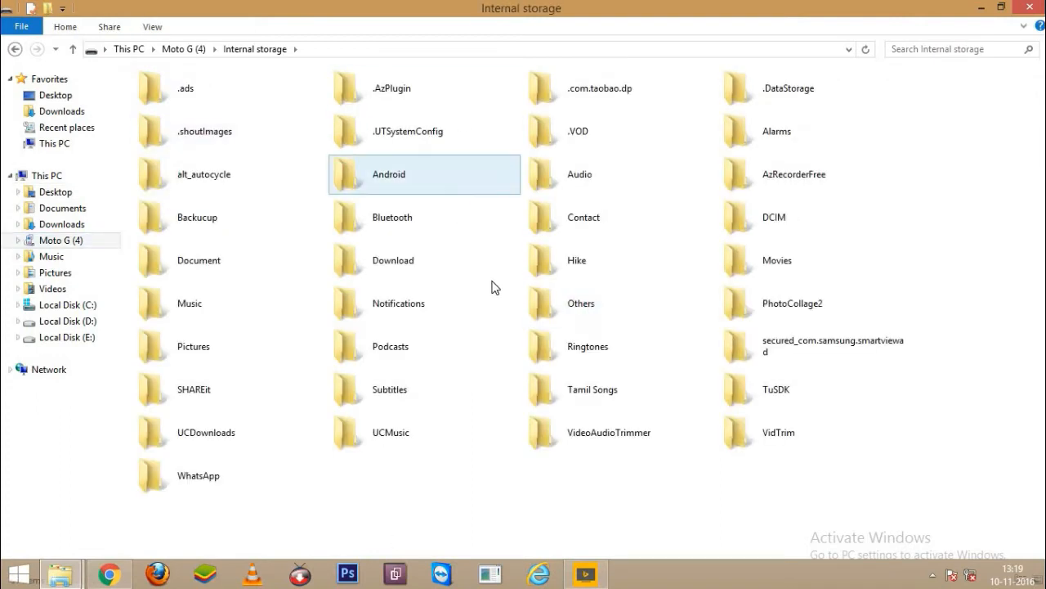
{"action": "mouse_move", "coordinate": [598, 271]}
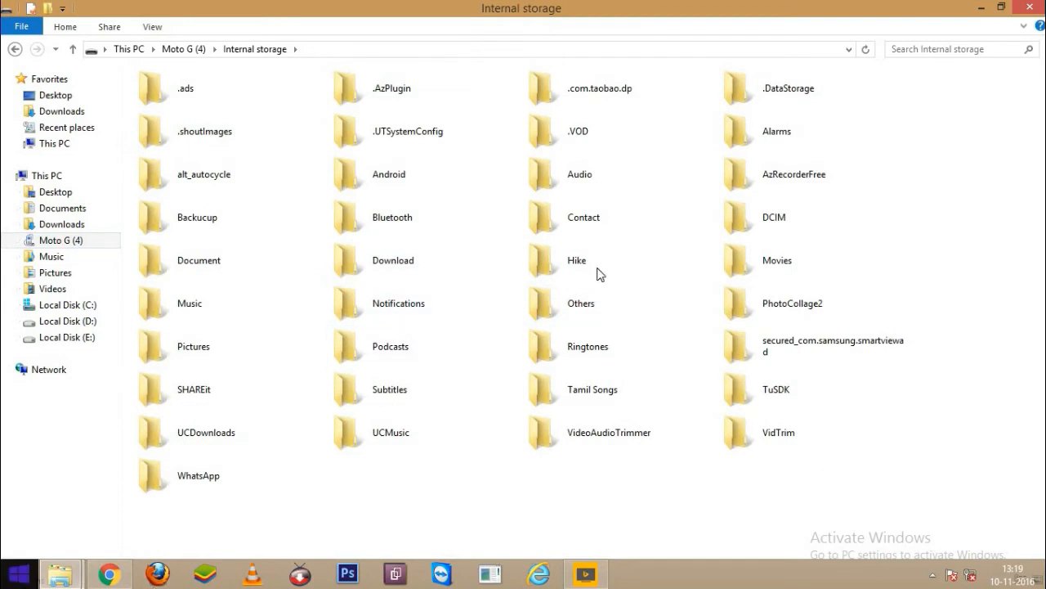